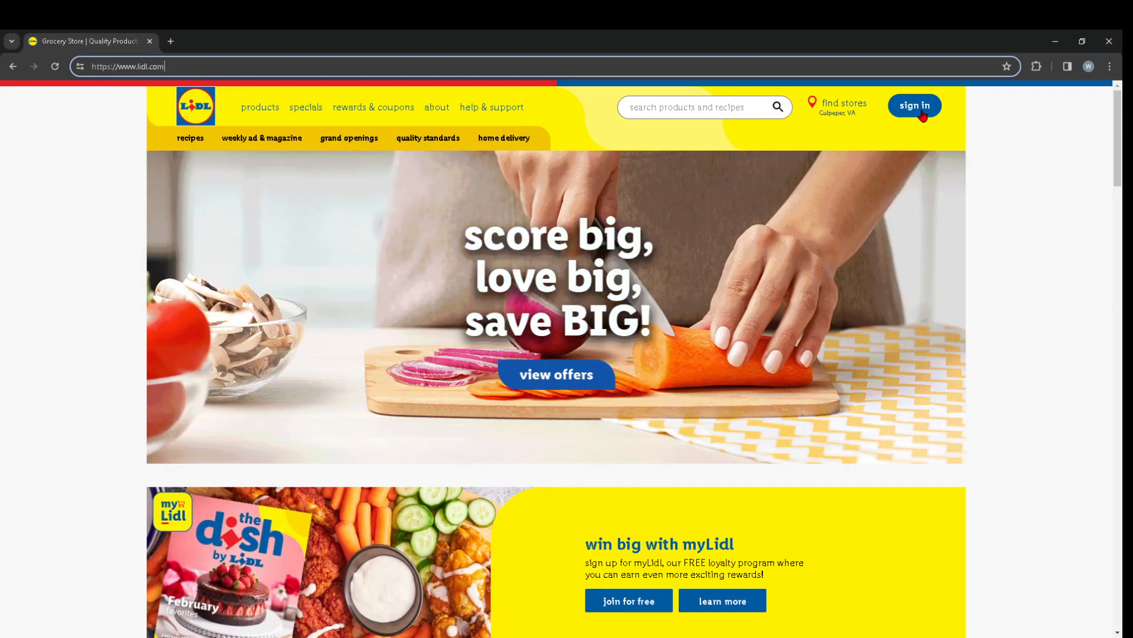
{"action": "left_click", "coordinate": [915, 105]}
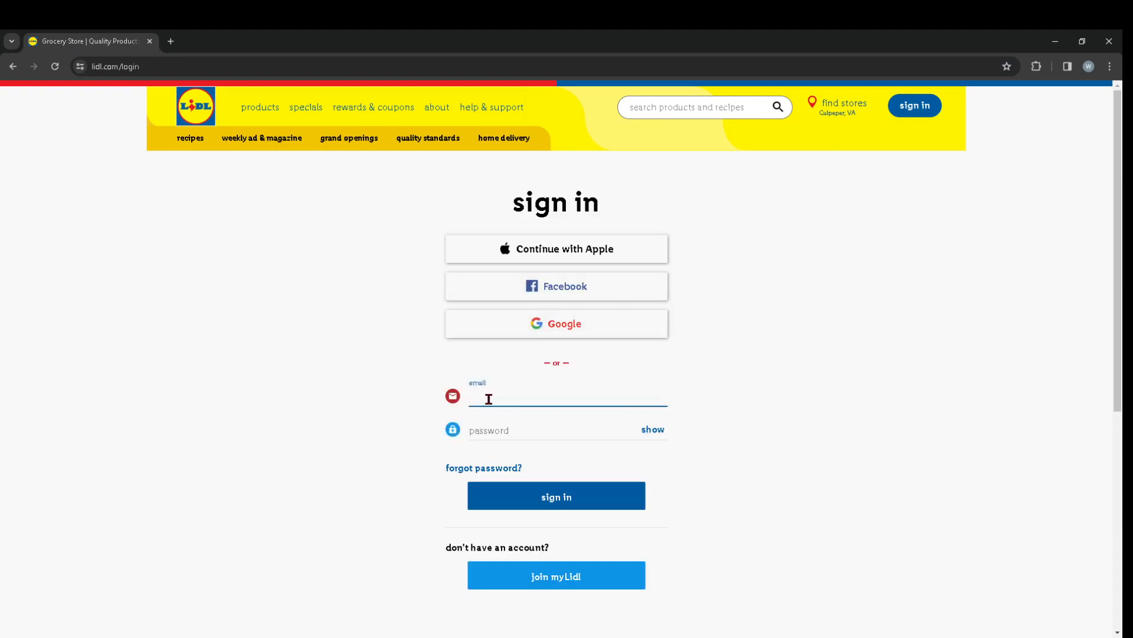
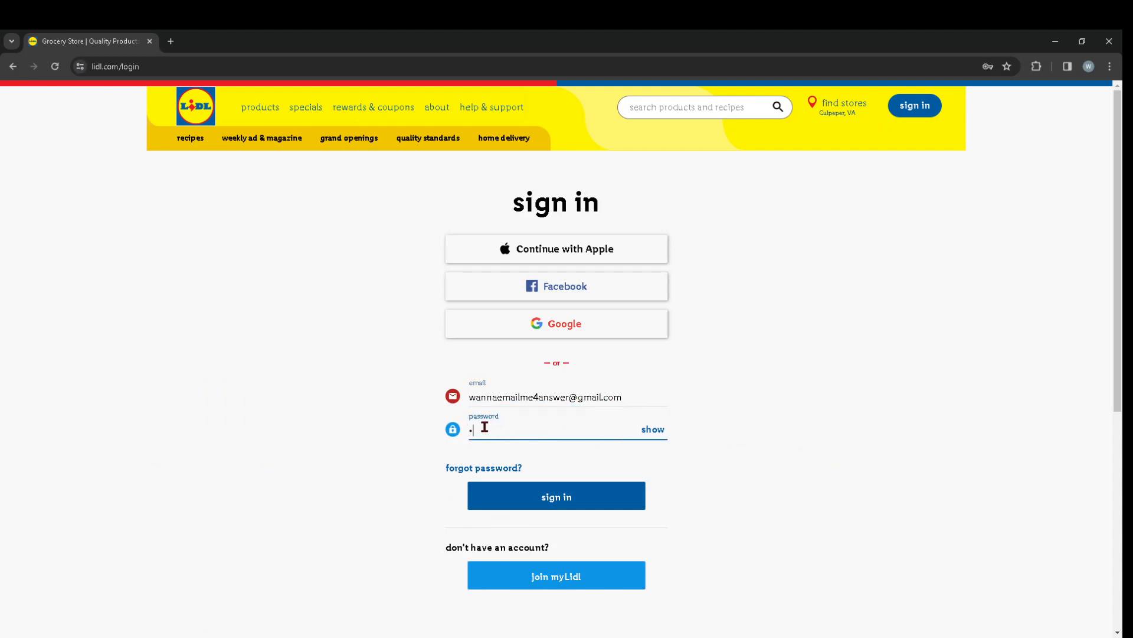
{"action": "type", "text": "password"}
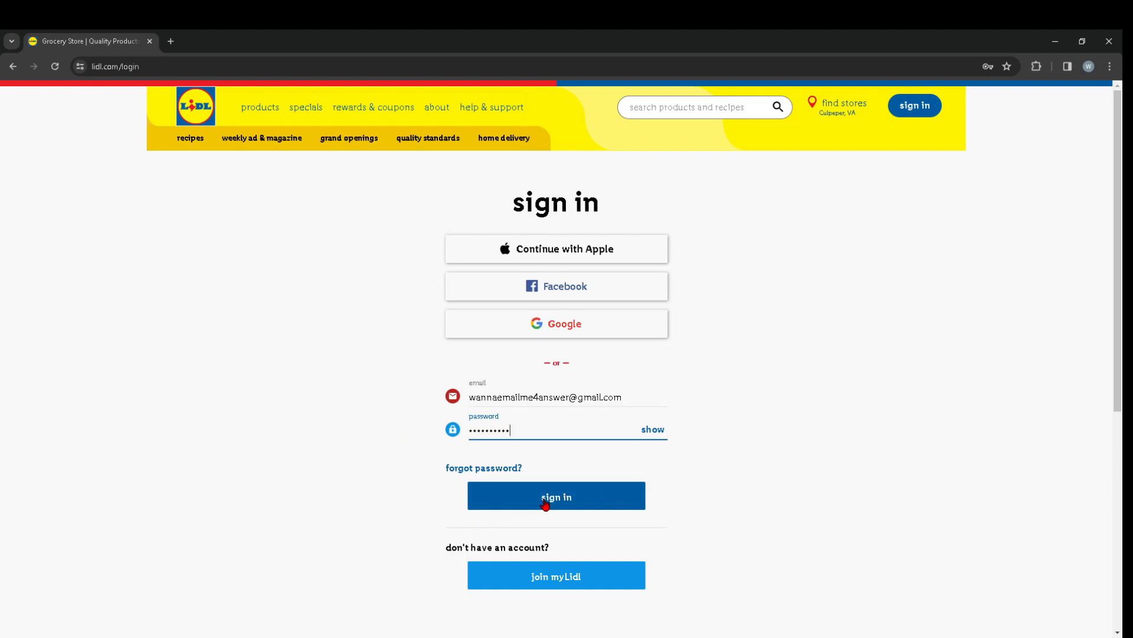
{"action": "mouse_move", "coordinate": [532, 535]}
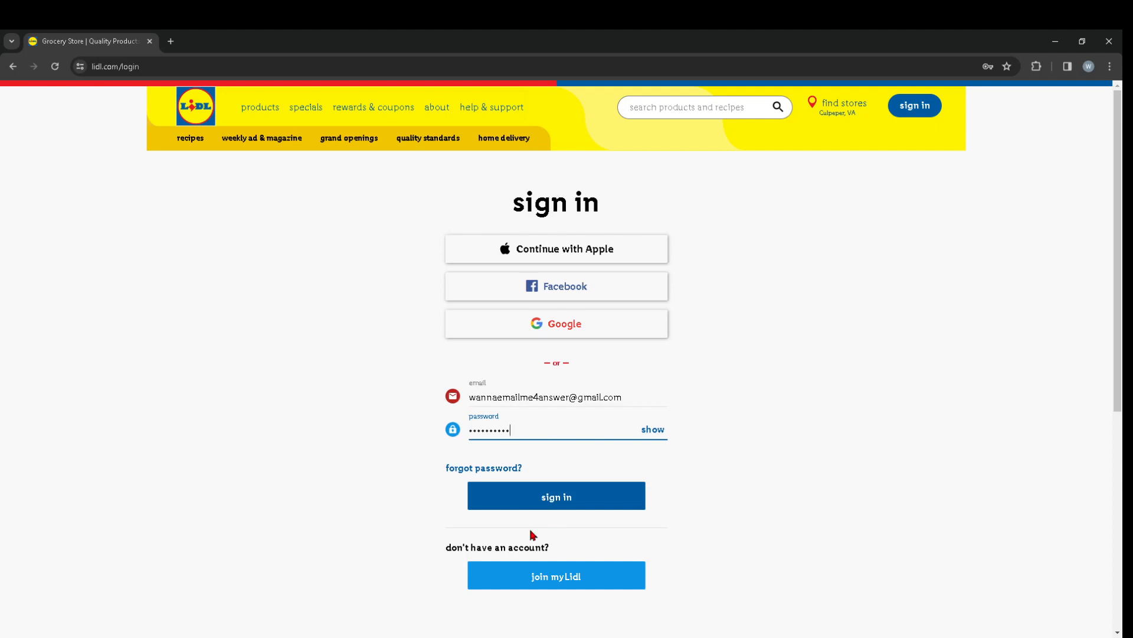
{"action": "mouse_move", "coordinate": [210, 457]}
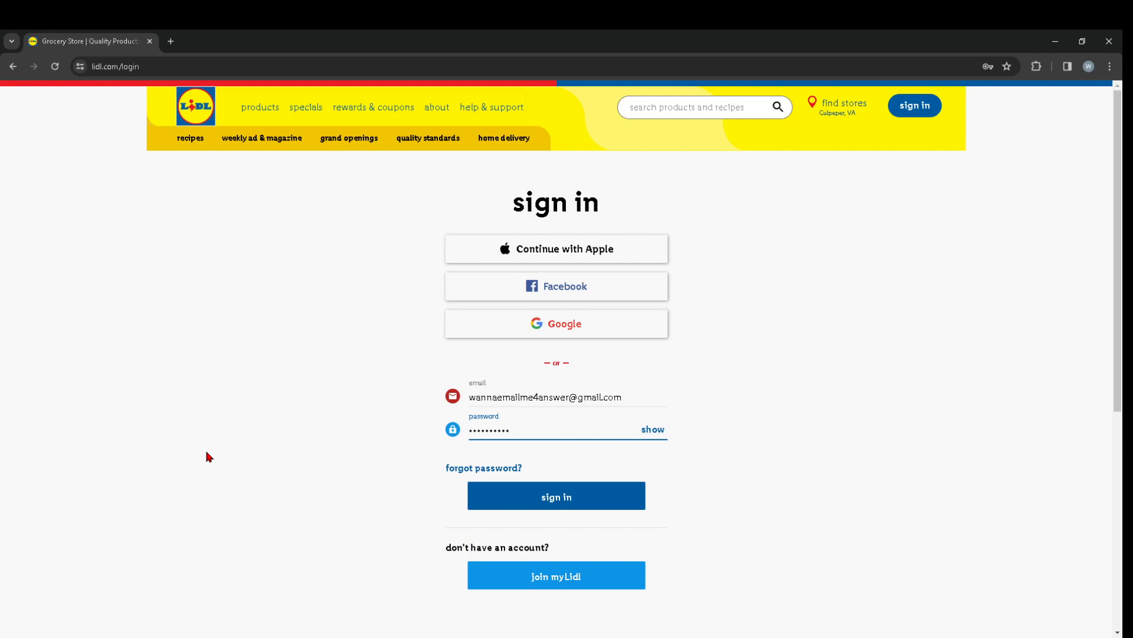
{"action": "mouse_move", "coordinate": [548, 309]}
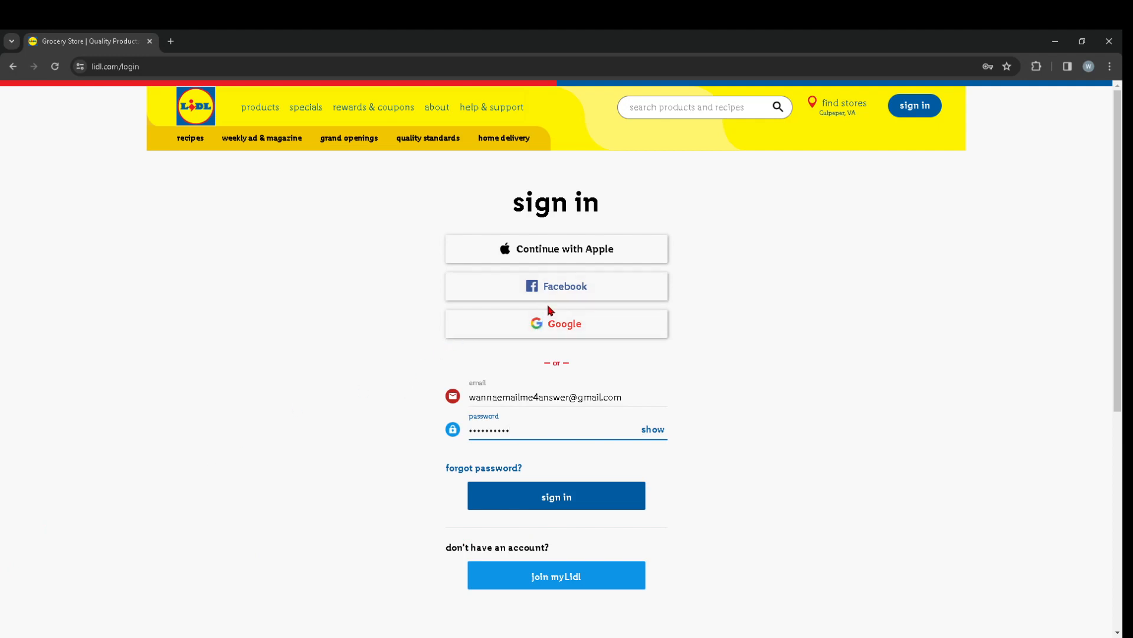
{"action": "mouse_move", "coordinate": [485, 276]}
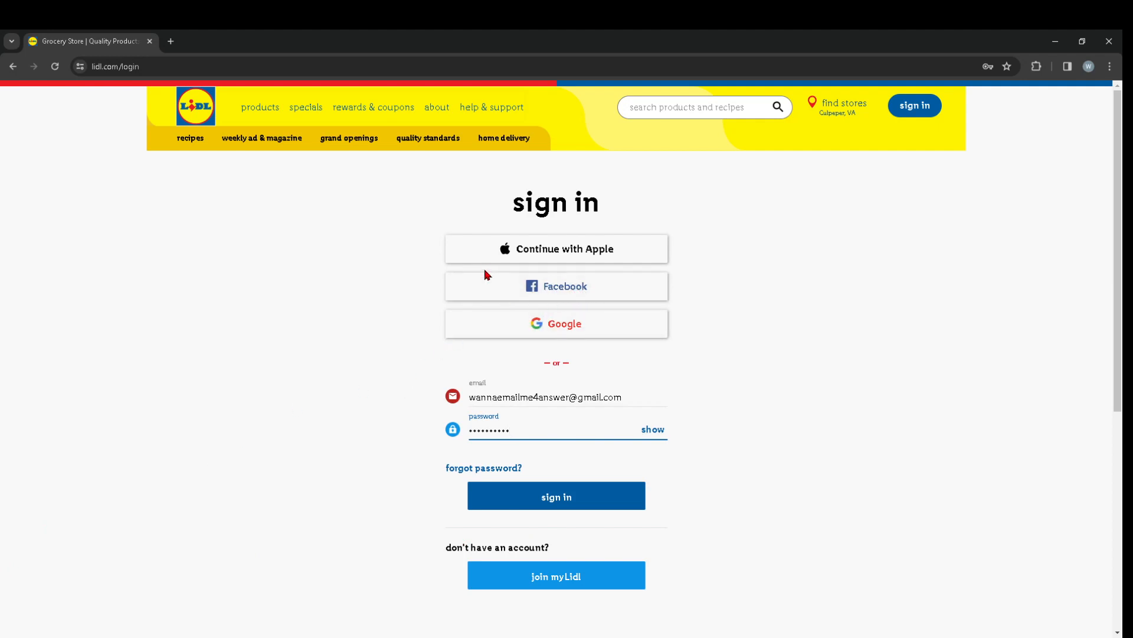
{"action": "mouse_move", "coordinate": [453, 265]}
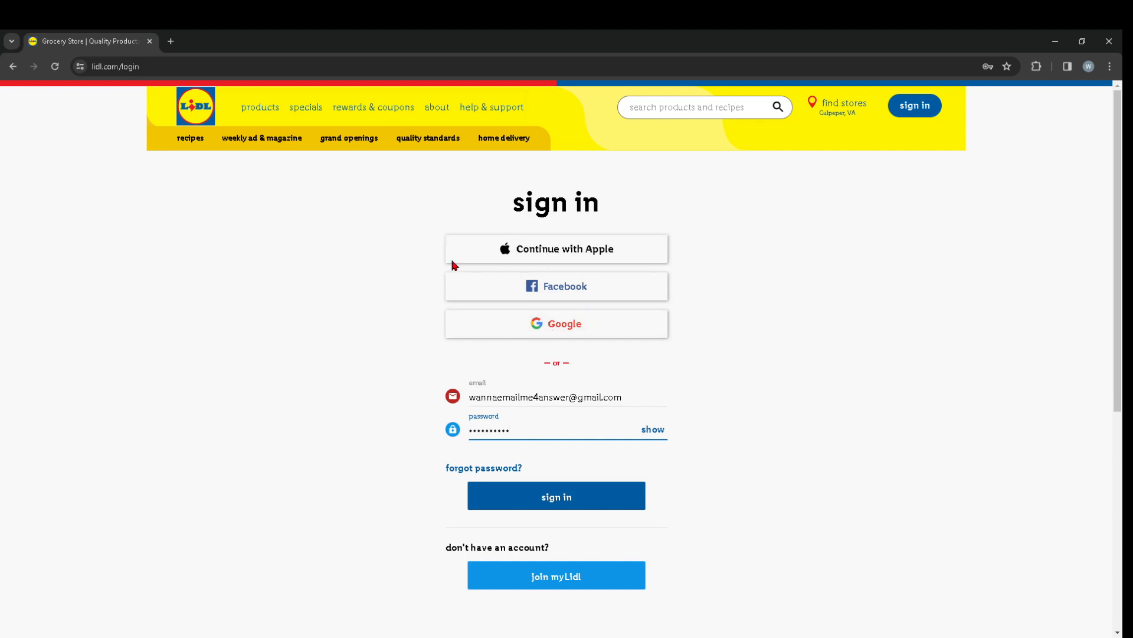
{"action": "mouse_move", "coordinate": [369, 376]}
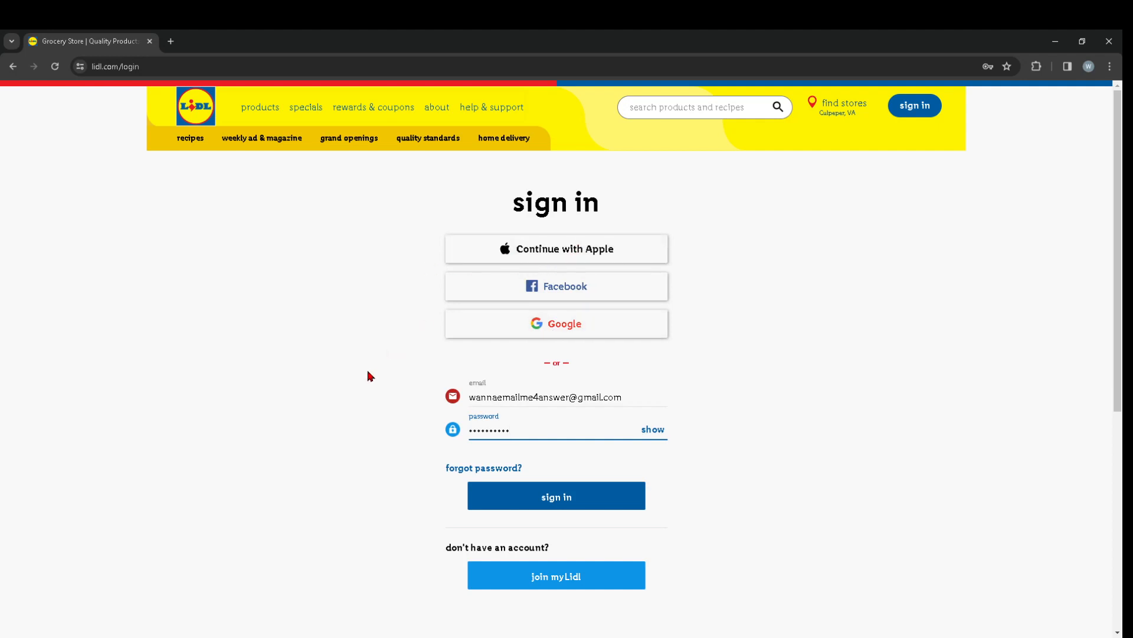